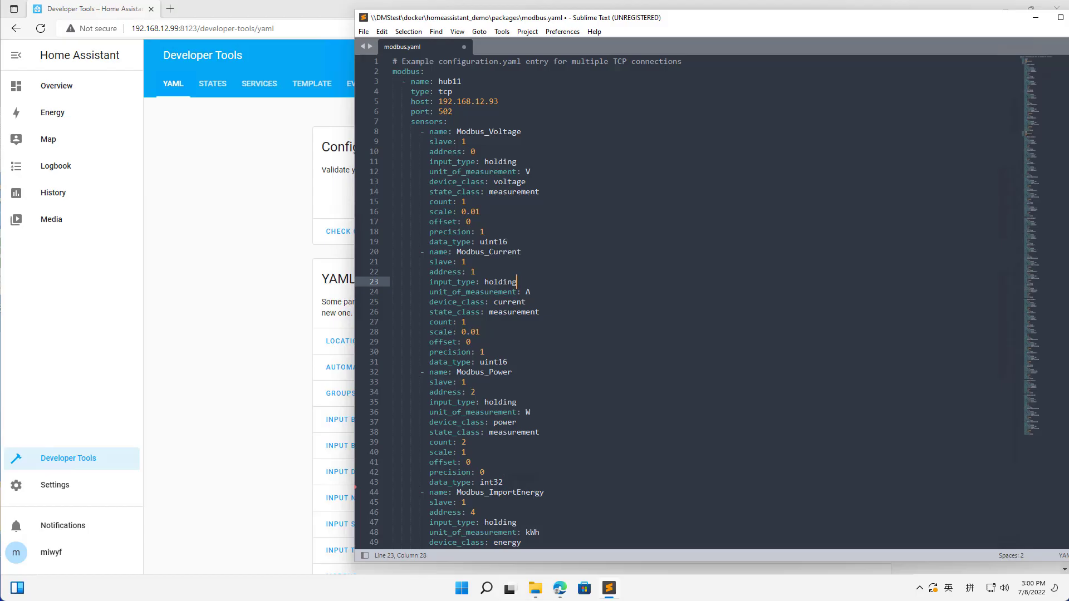
mouse_move(542, 145)
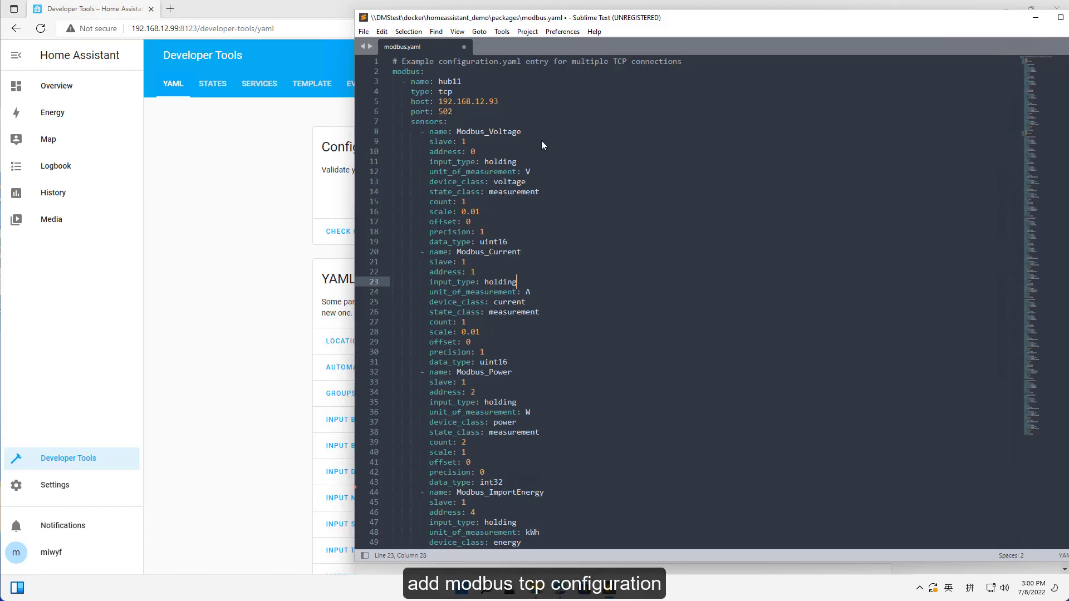
mouse_move(557, 129)
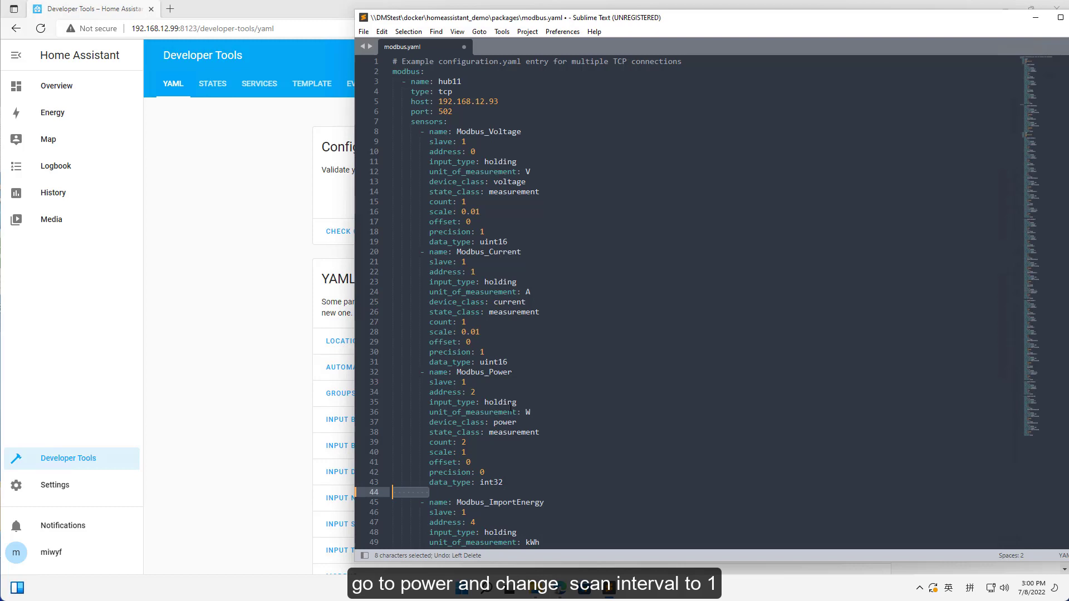
mouse_move(501, 499)
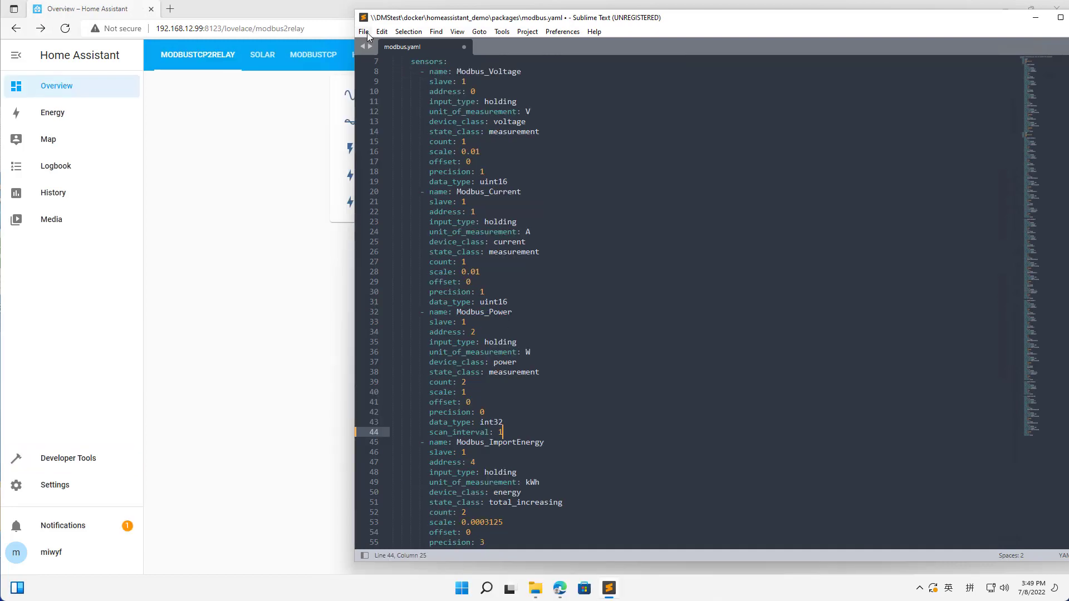
Save modbus.yaml with scan_interval: 1 added under the Modbus_Power sensor.
key(ctrl+s)
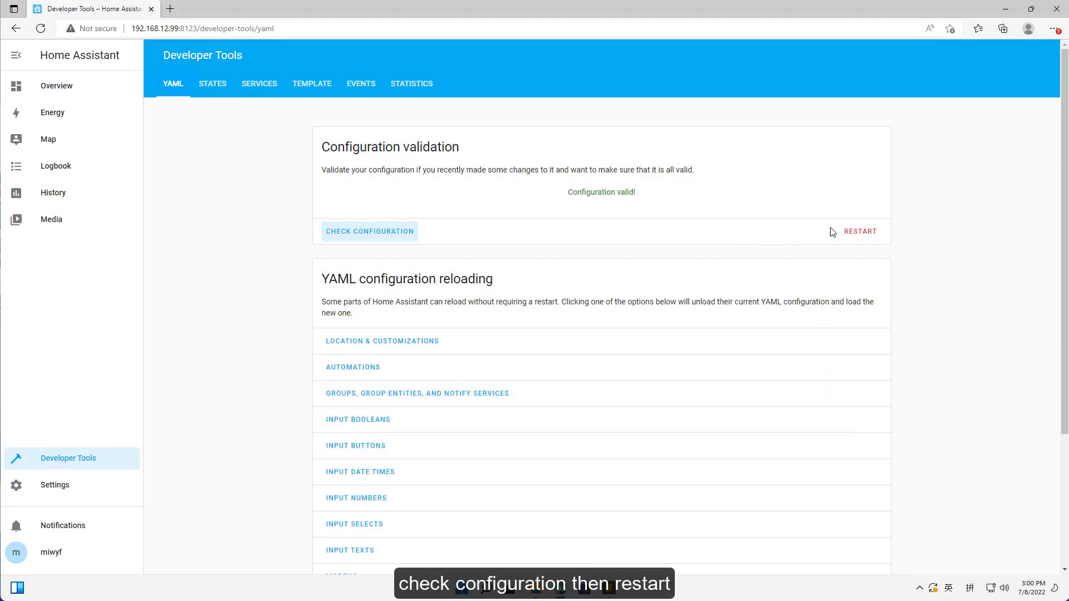
Restart the Home Assistant server from Developer Tools and confirm the restart.
click(860, 232)
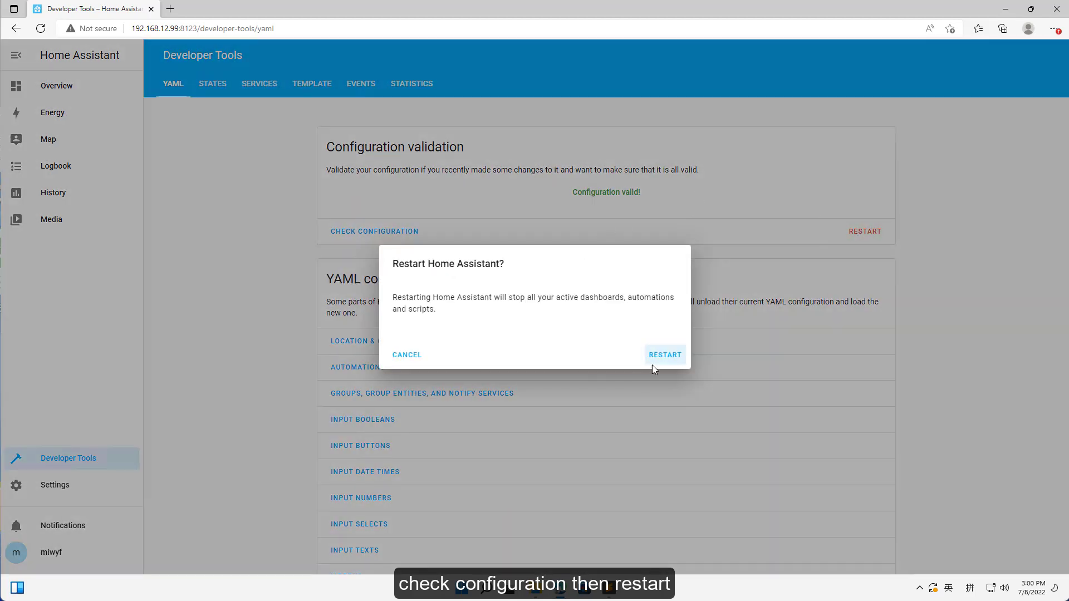
click(663, 354)
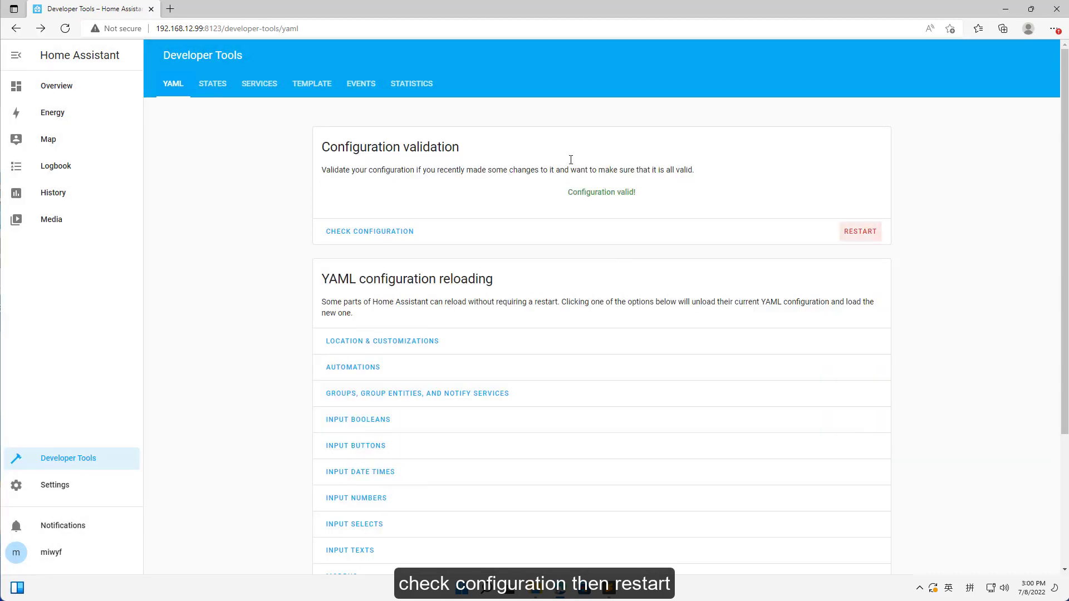
click(860, 231)
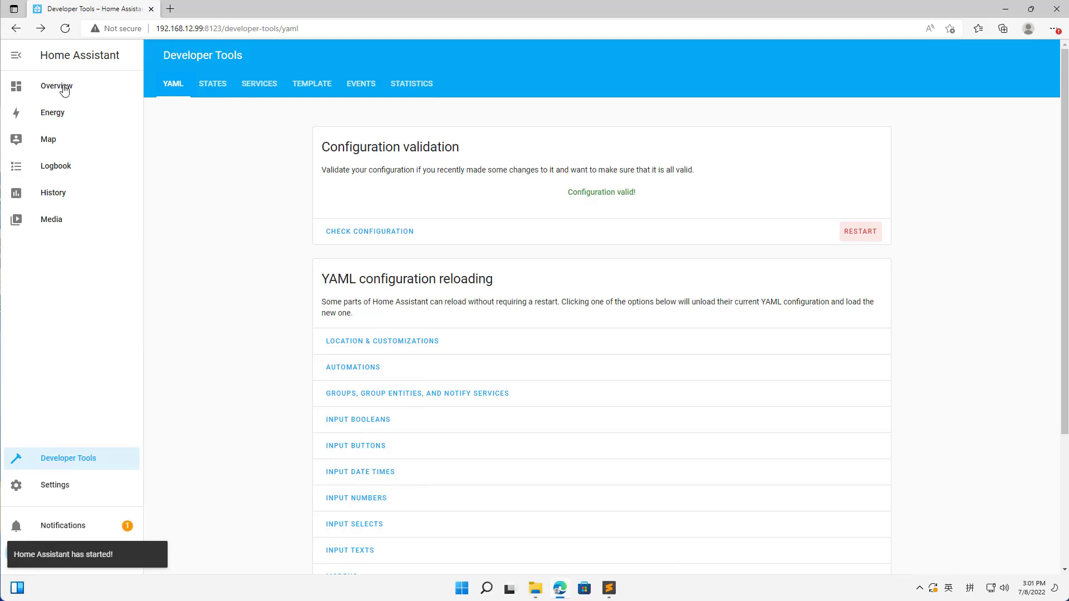
View the modbustcp2relay Overview dashboard readings, then go to Settings.
click(56, 85)
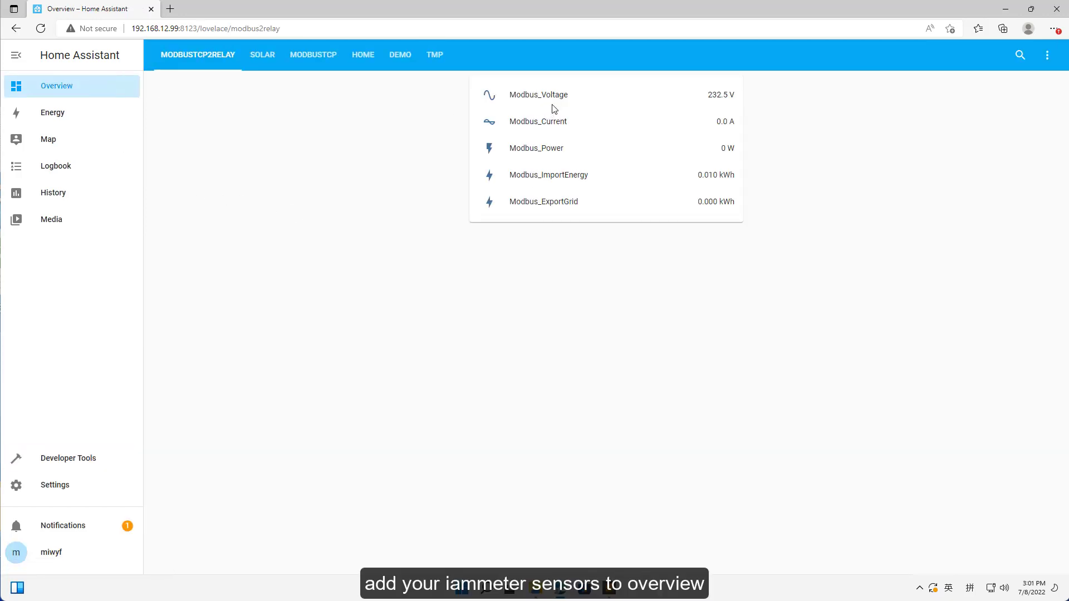
mouse_move(536, 159)
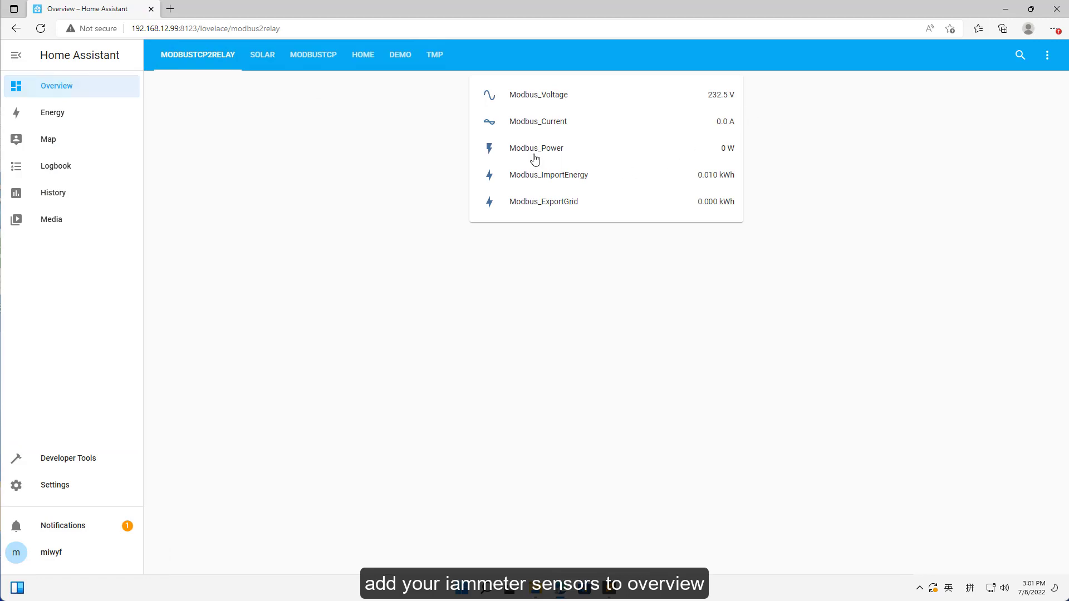
mouse_move(367, 172)
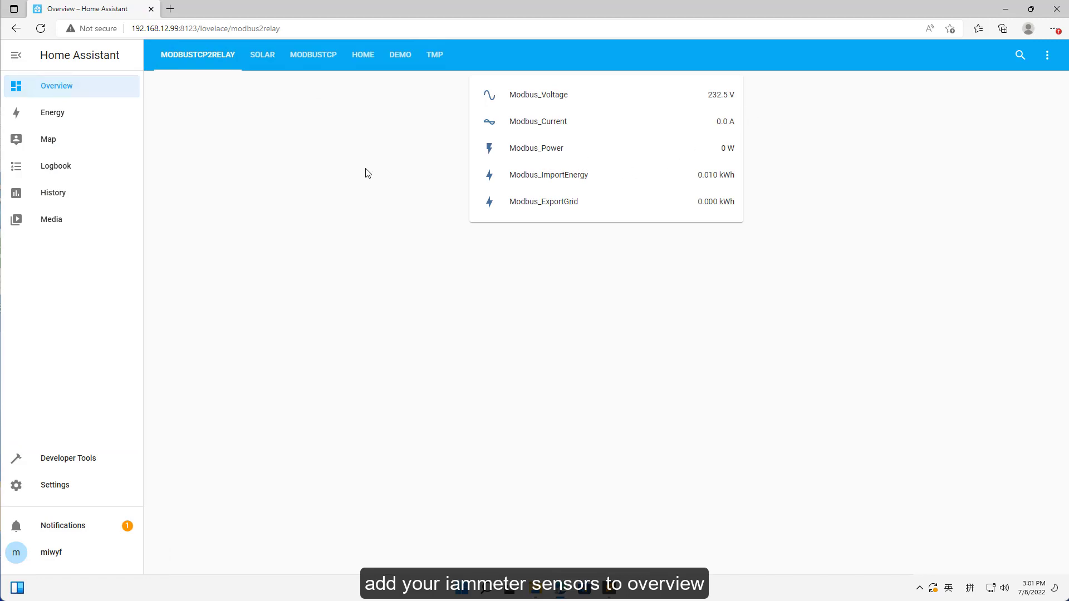
click(54, 485)
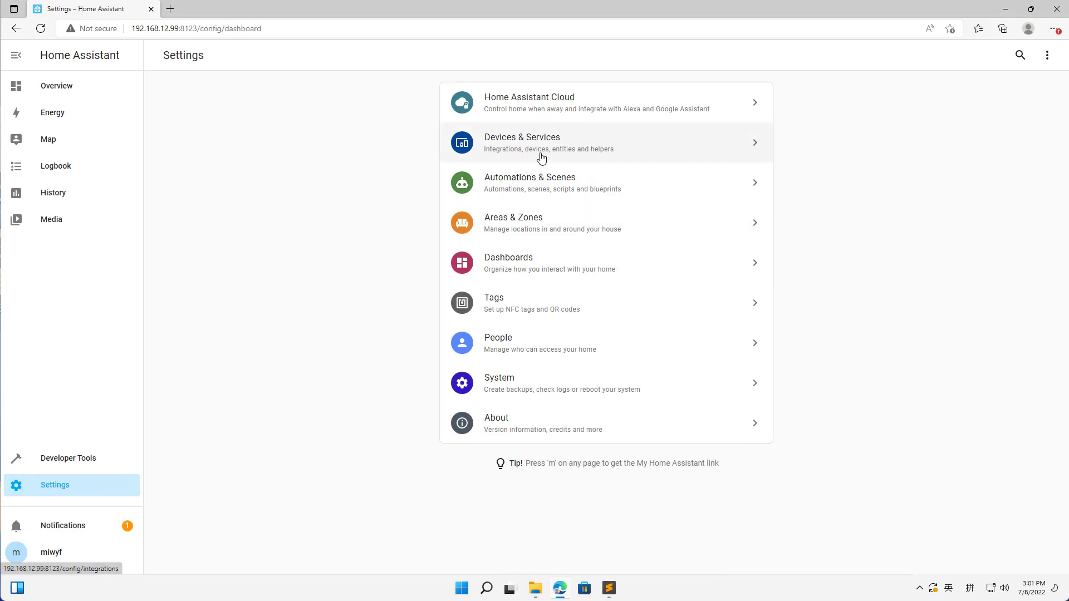
Add the discovered sonoff-s26 ESPHome node as an integration, entering its password.
click(539, 142)
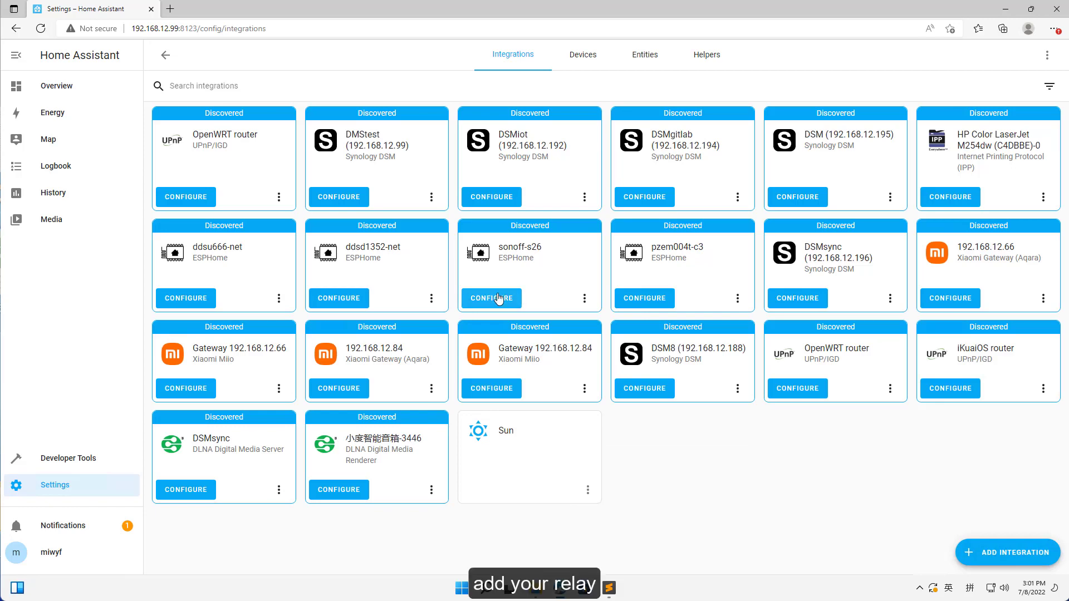
click(491, 299)
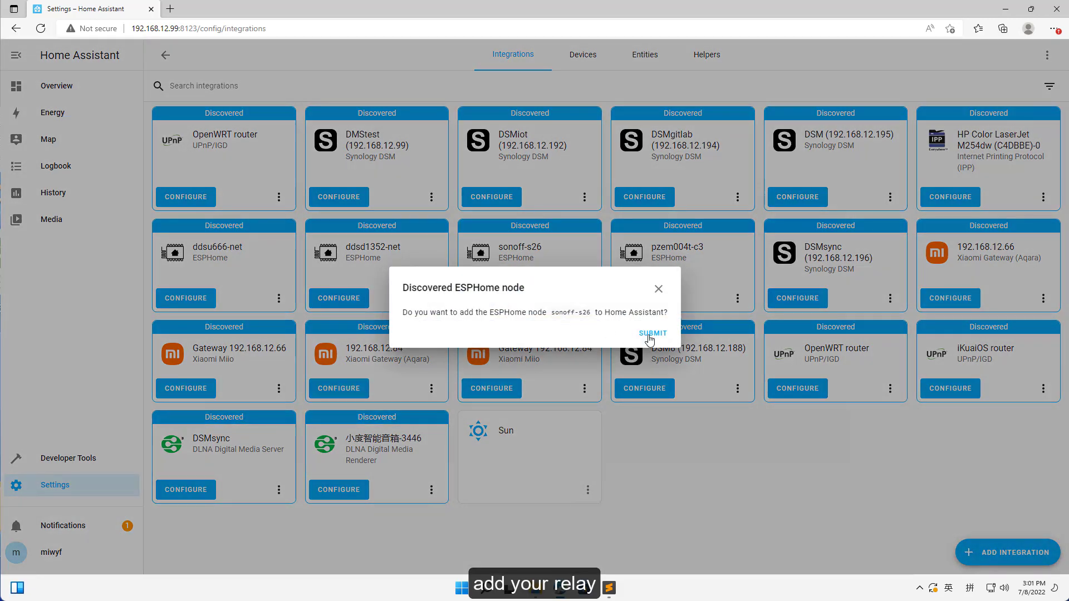
click(652, 334)
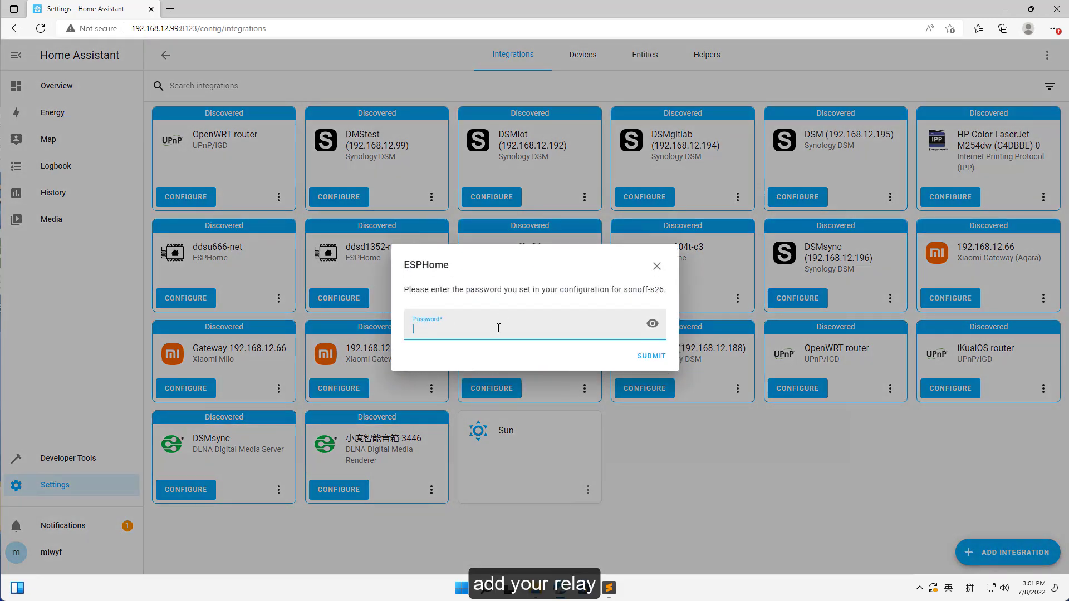
text(password)
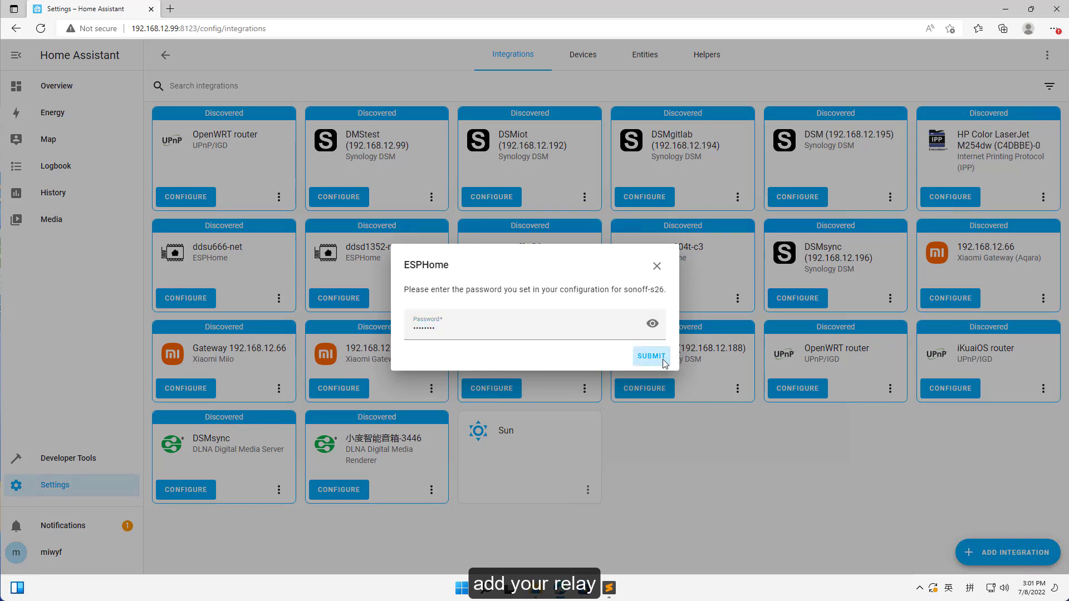
click(650, 356)
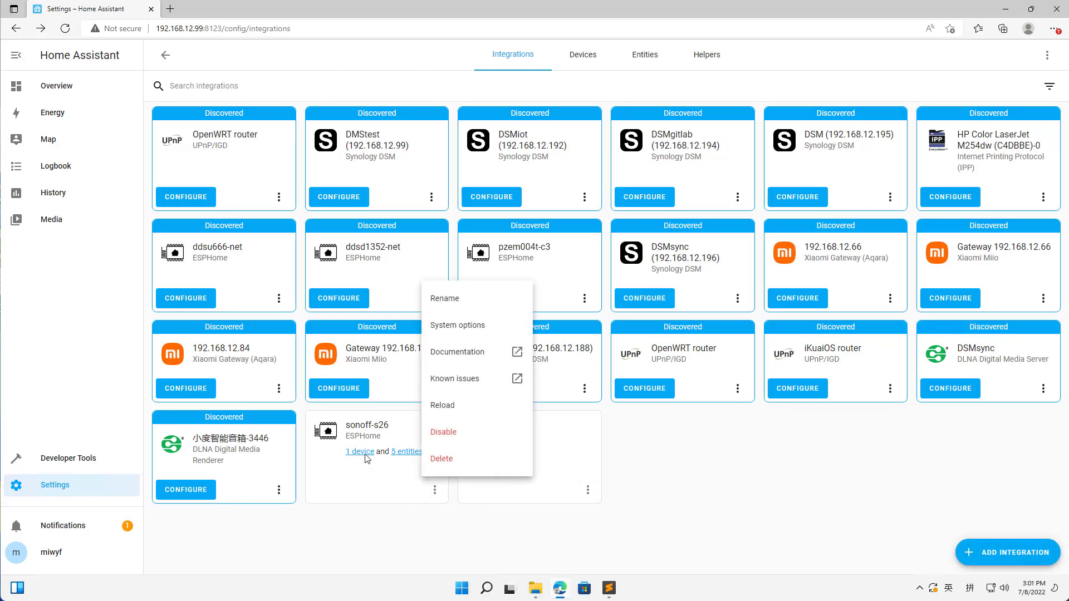
From the sonoff-s26 device page, add the Sonoff S26 Relay control to the modbustcp2relay dashboard.
click(360, 451)
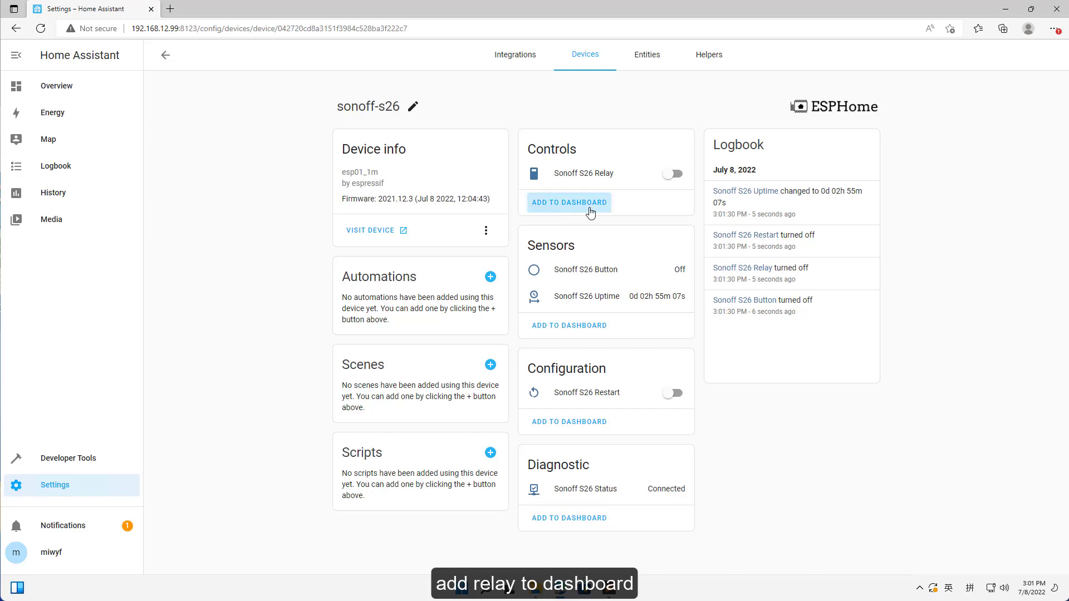
click(569, 203)
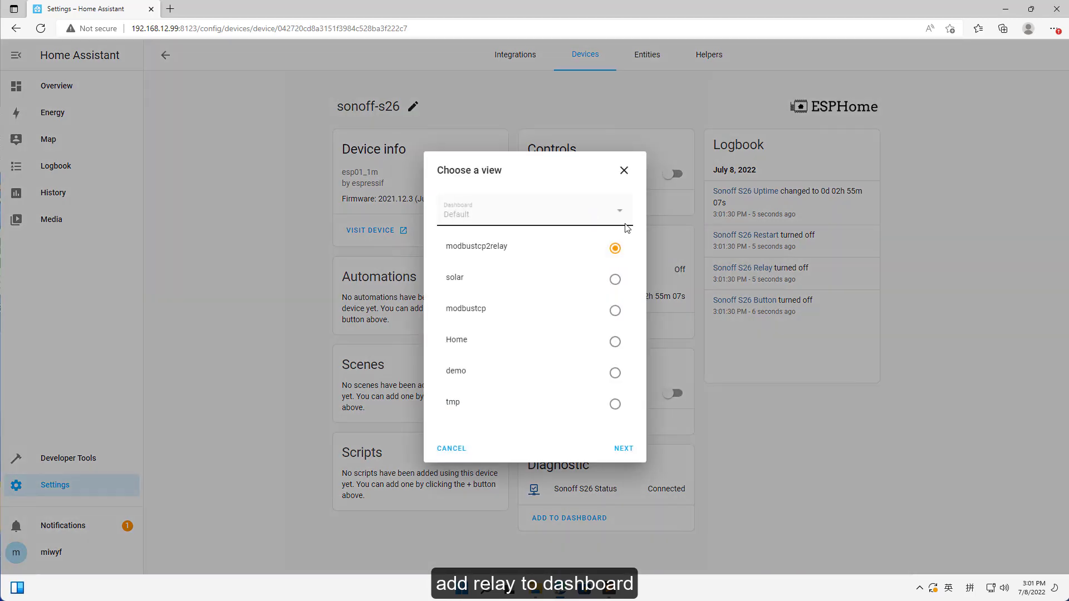
mouse_move(579, 277)
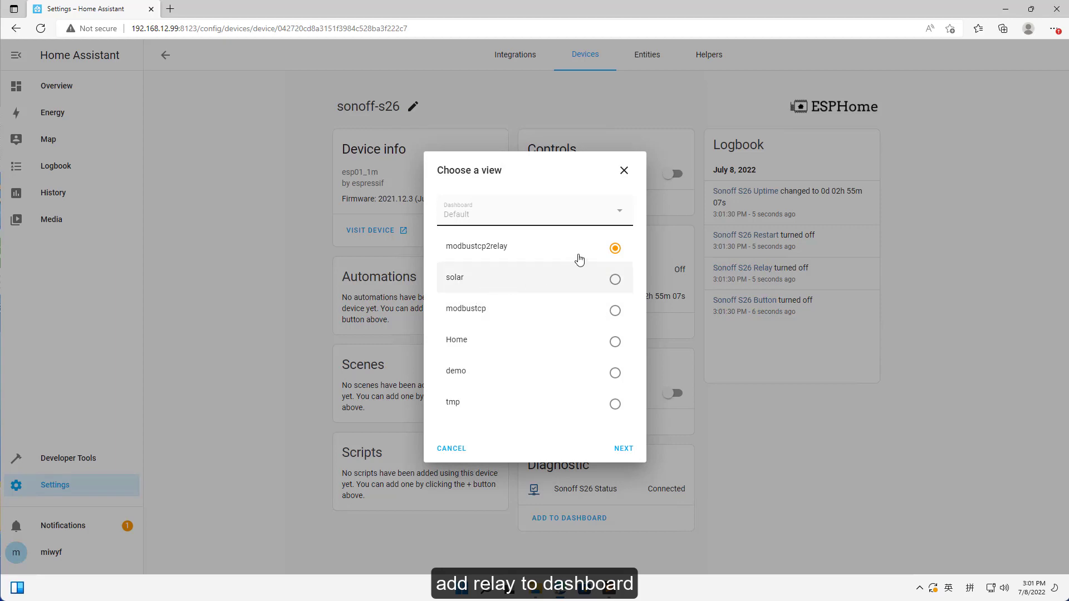
click(622, 448)
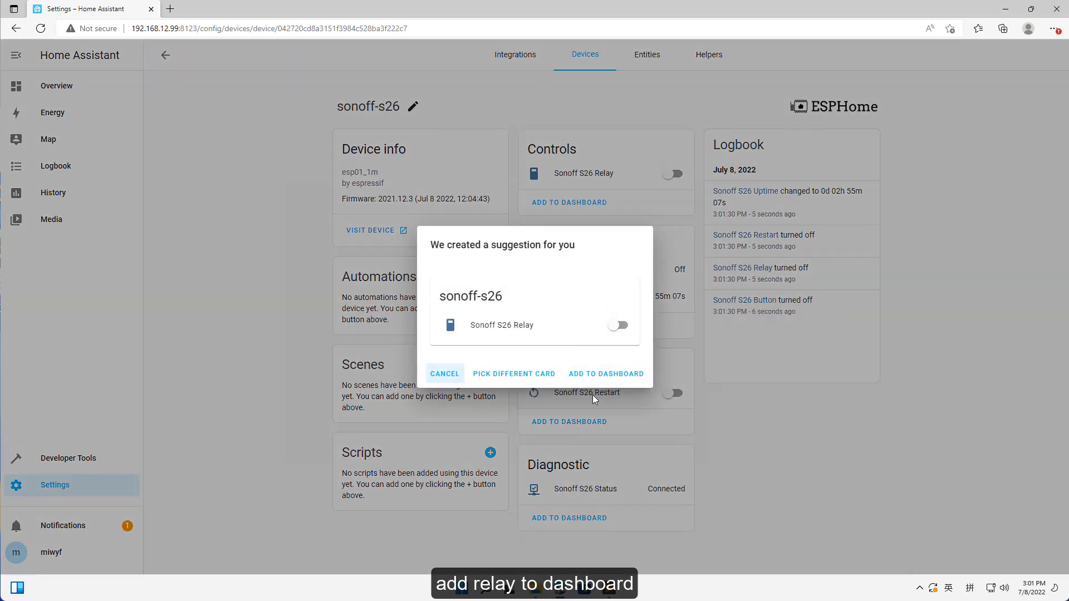
mouse_move(602, 380)
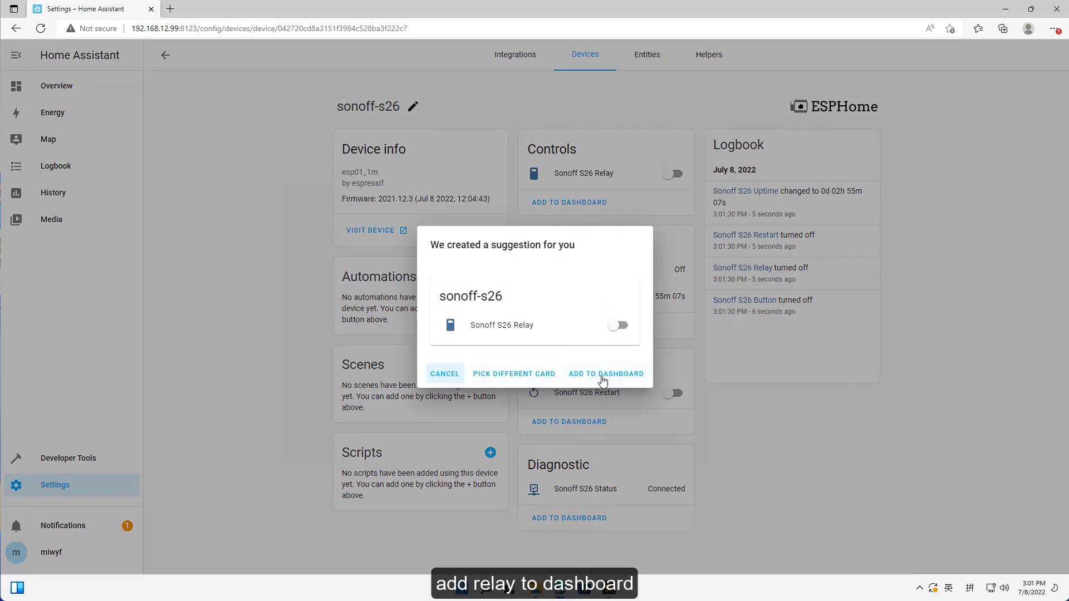
click(606, 374)
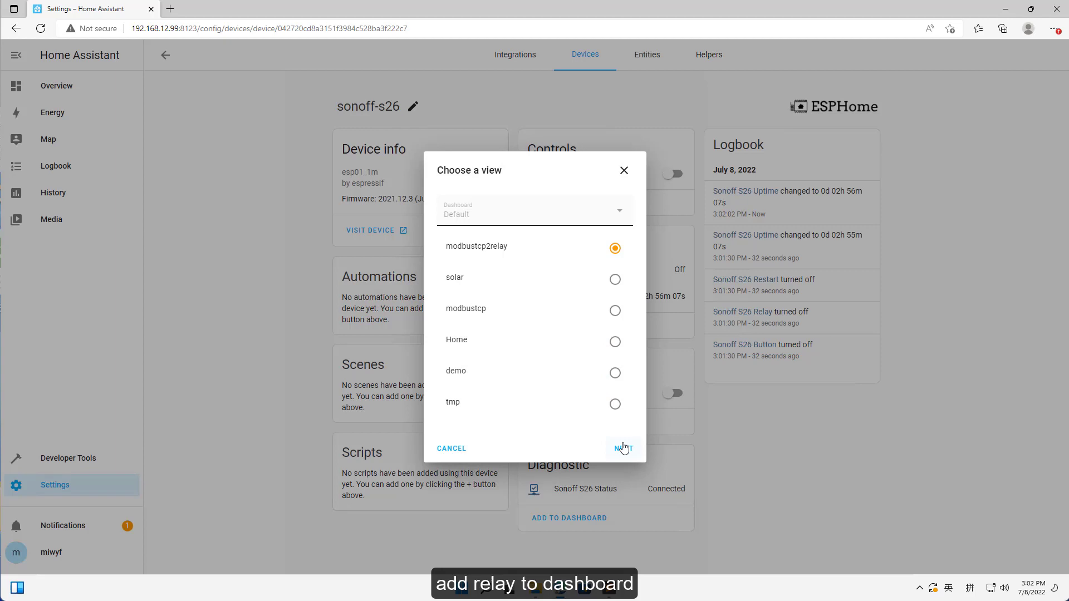
click(622, 449)
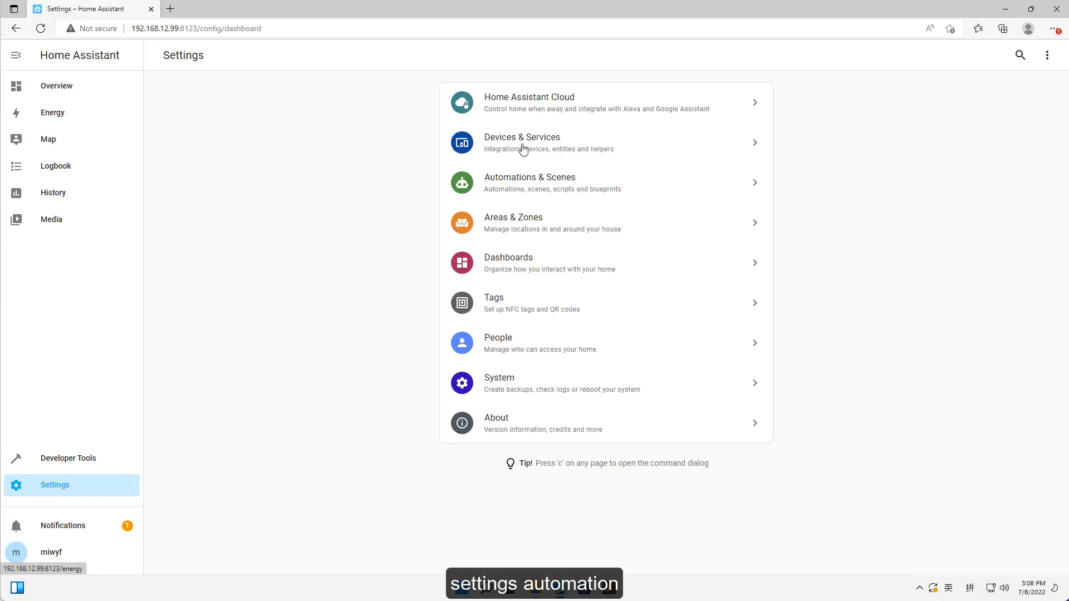
Go to Automations & Scenes and start creating a new automation.
click(529, 182)
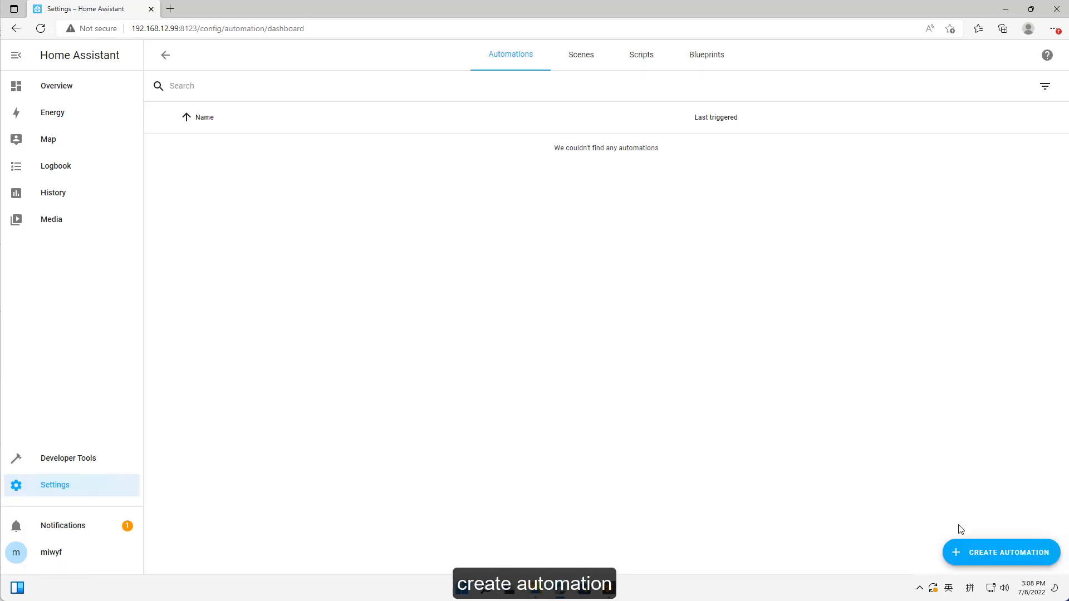
click(1000, 552)
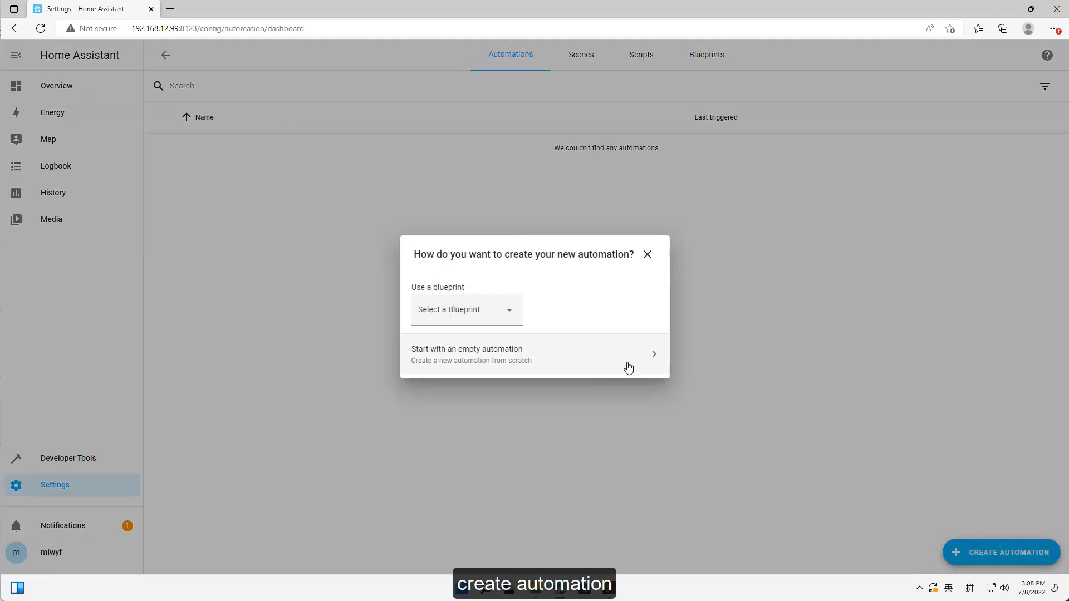
Replace the default automation name with power>1000.
click(467, 354)
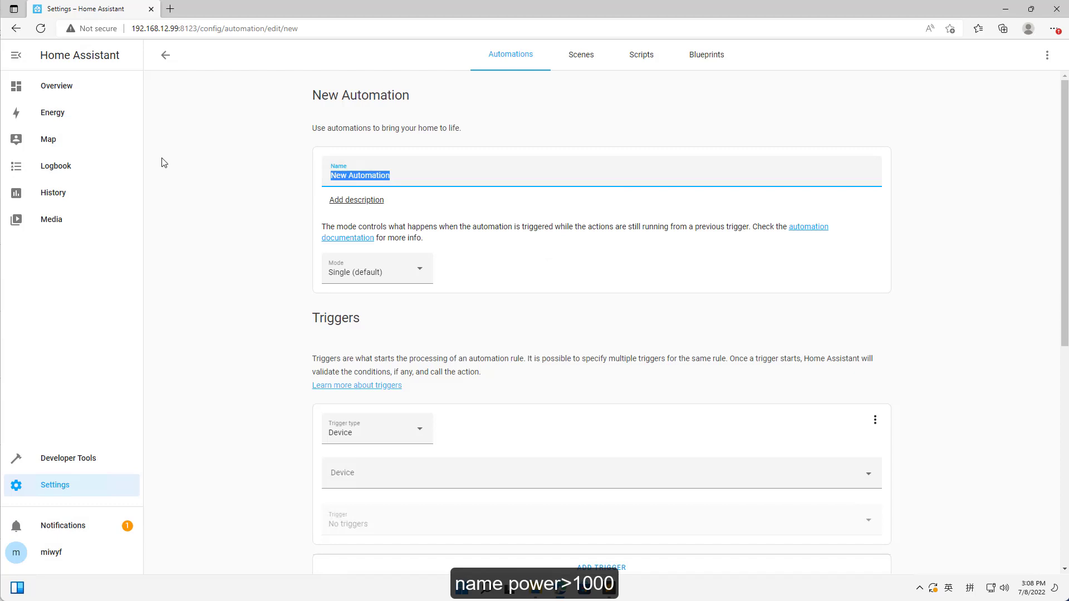
text(pow)
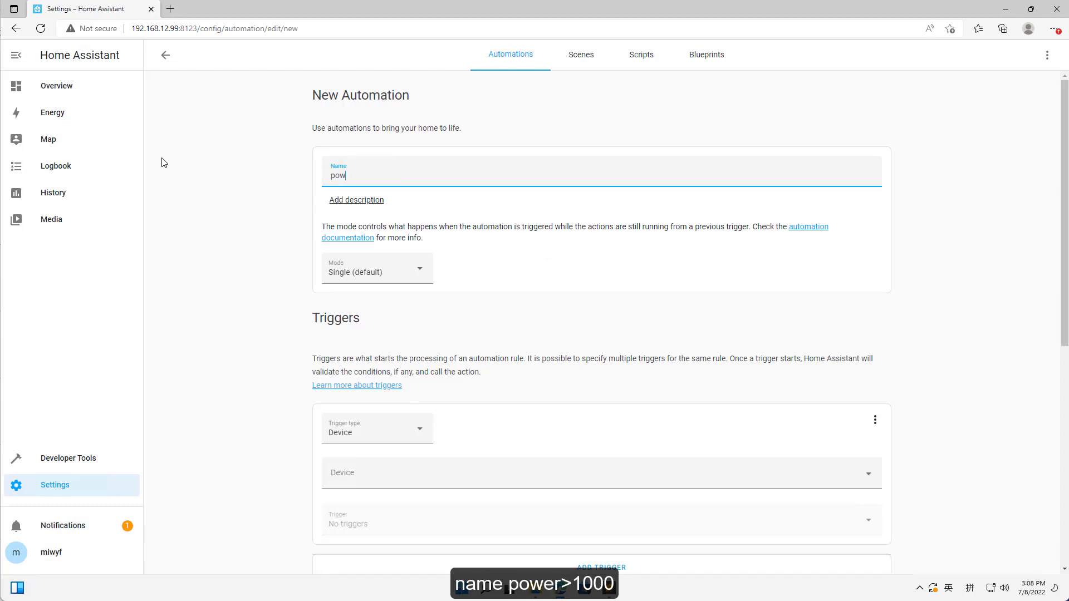
text(er>)
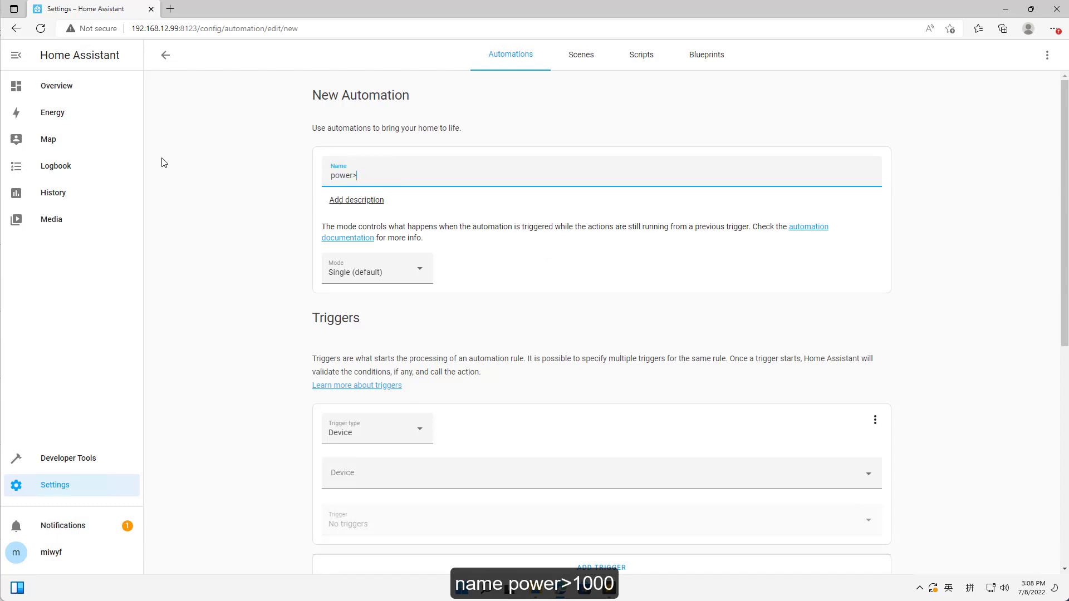
text(1000)
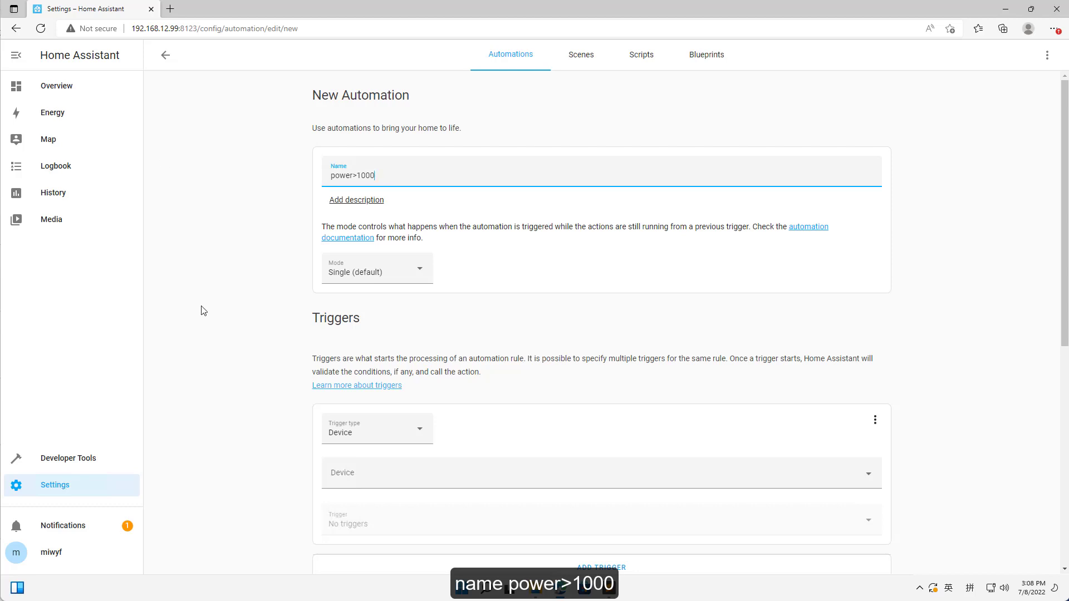
Add a numeric state trigger on Modbus_Power with Above set to 1000.
click(378, 427)
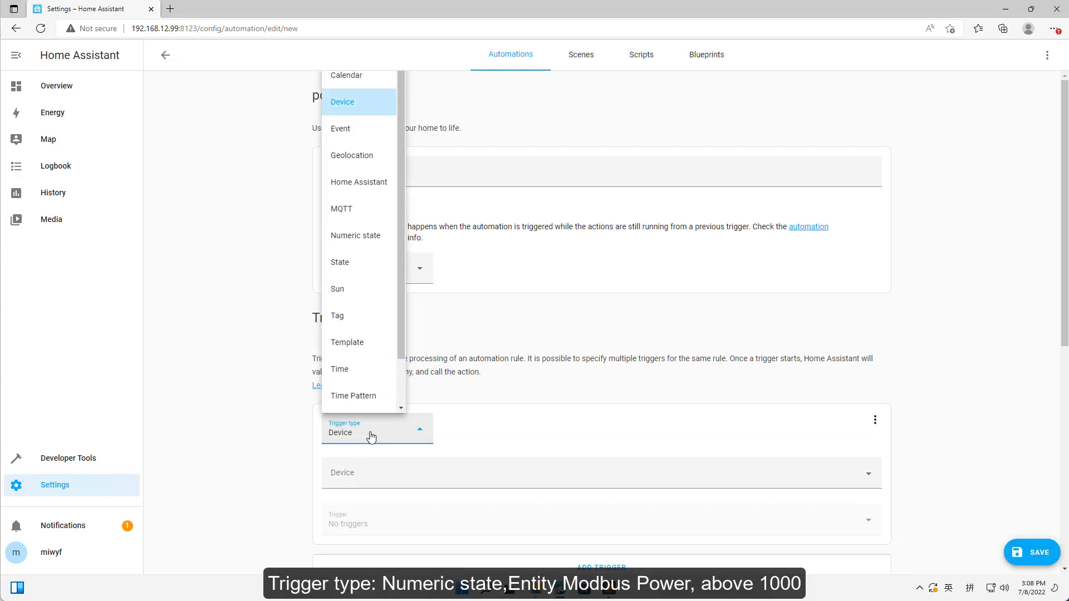
click(355, 235)
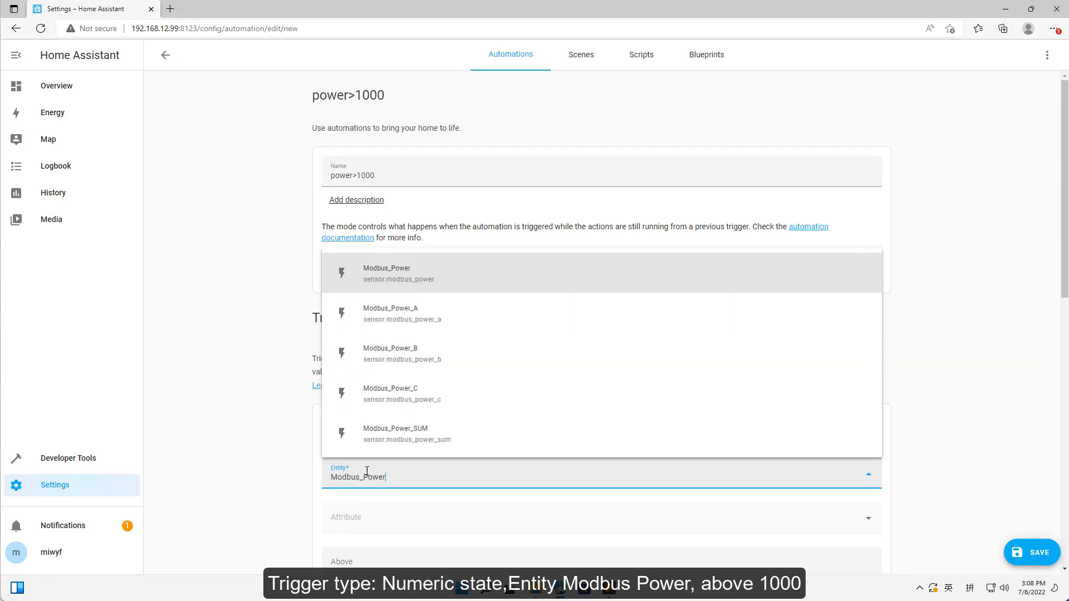
click(418, 273)
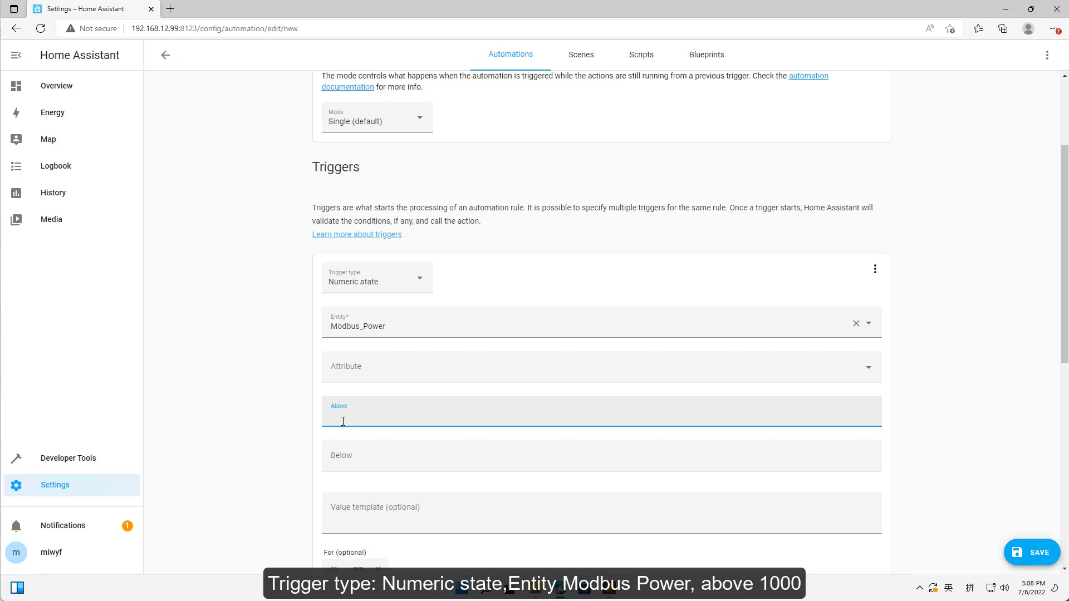
text(1000)
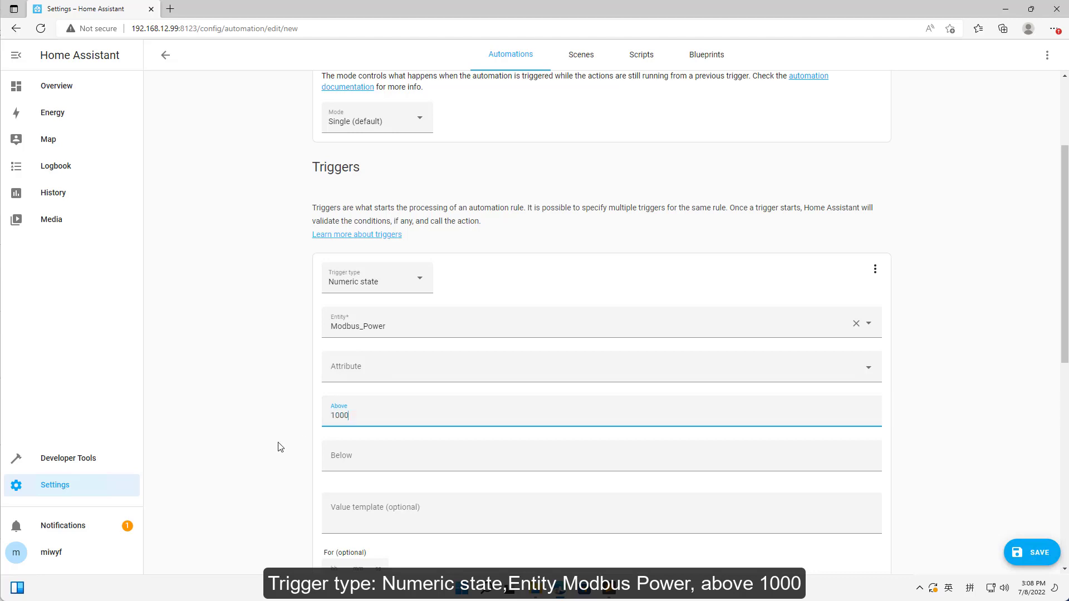
scroll(down, 3)
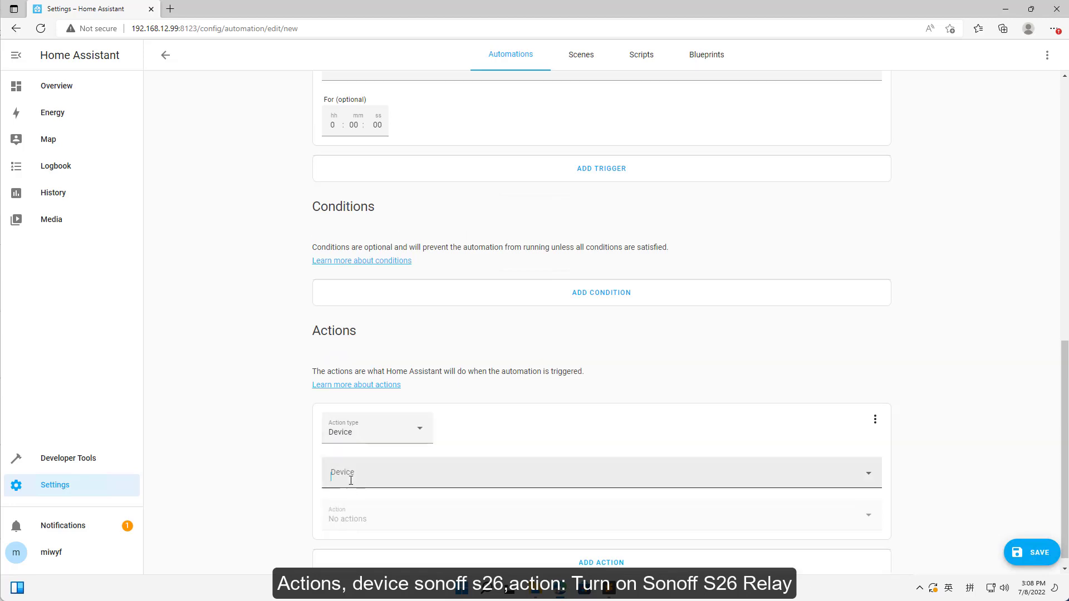
Set the action to turn on the Sonoff S26 Relay on sonoff-s26, save, and return to the automations list.
click(600, 472)
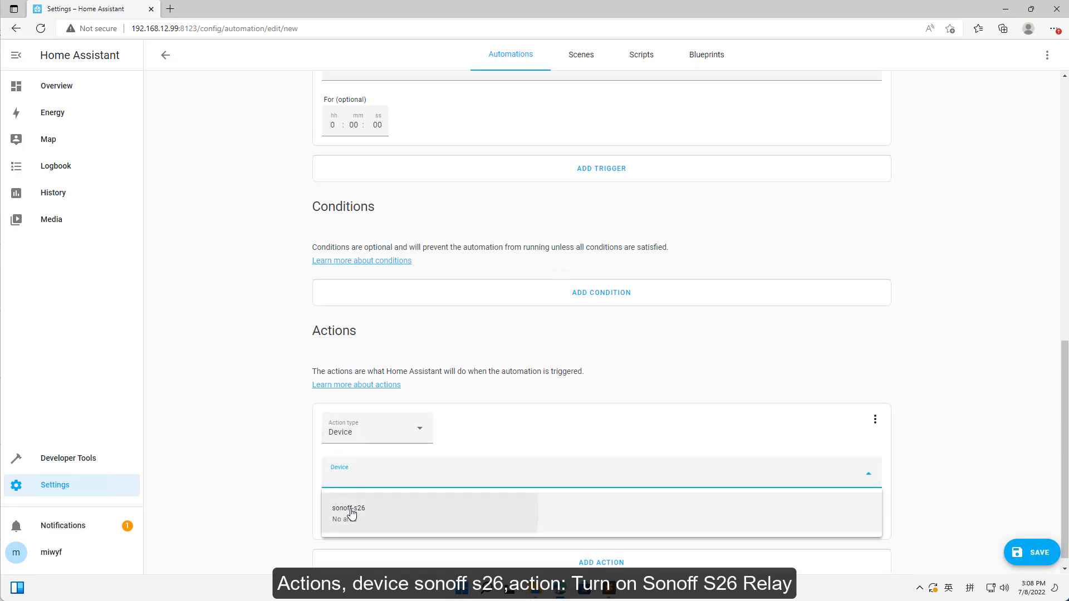
click(349, 511)
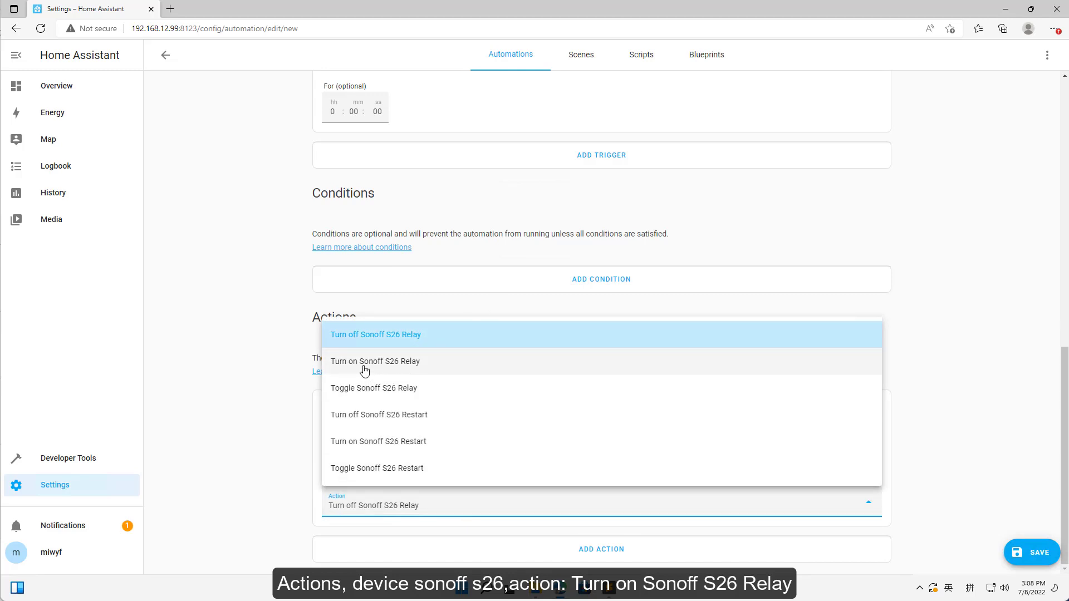
click(374, 360)
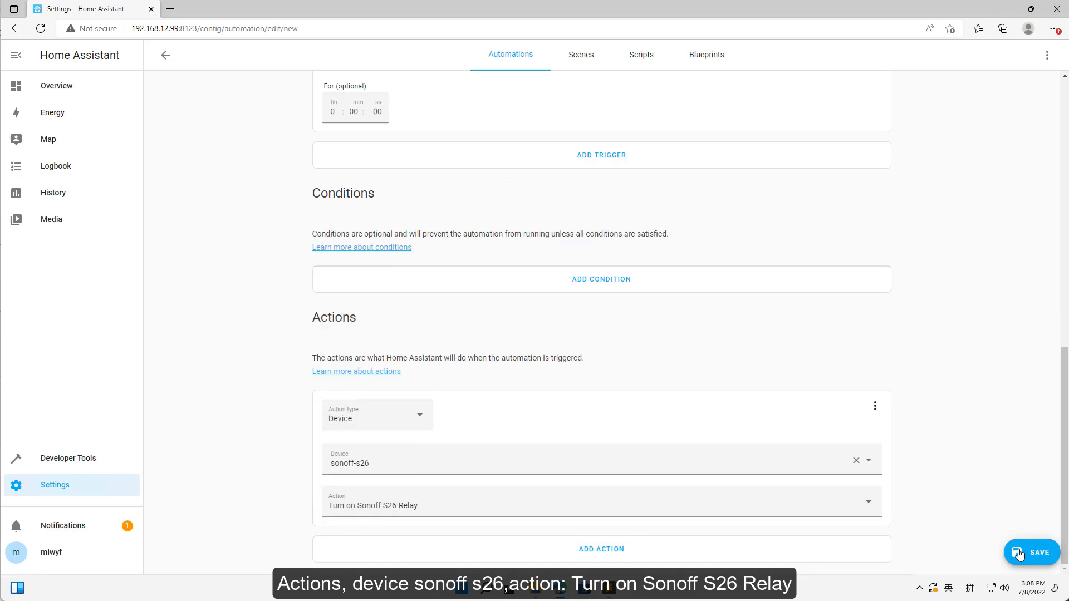
click(1031, 552)
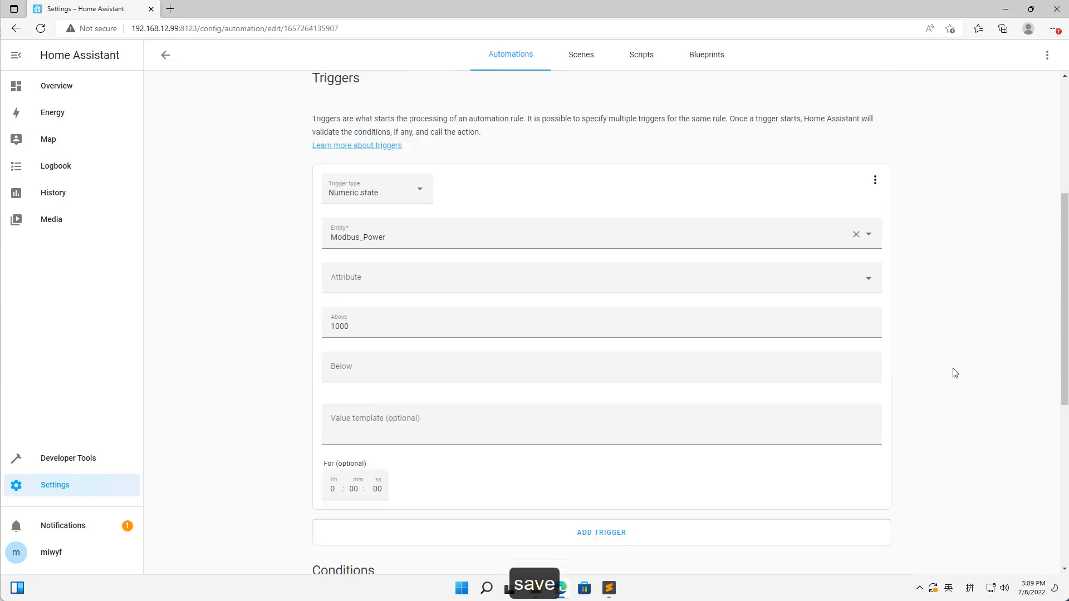
click(165, 54)
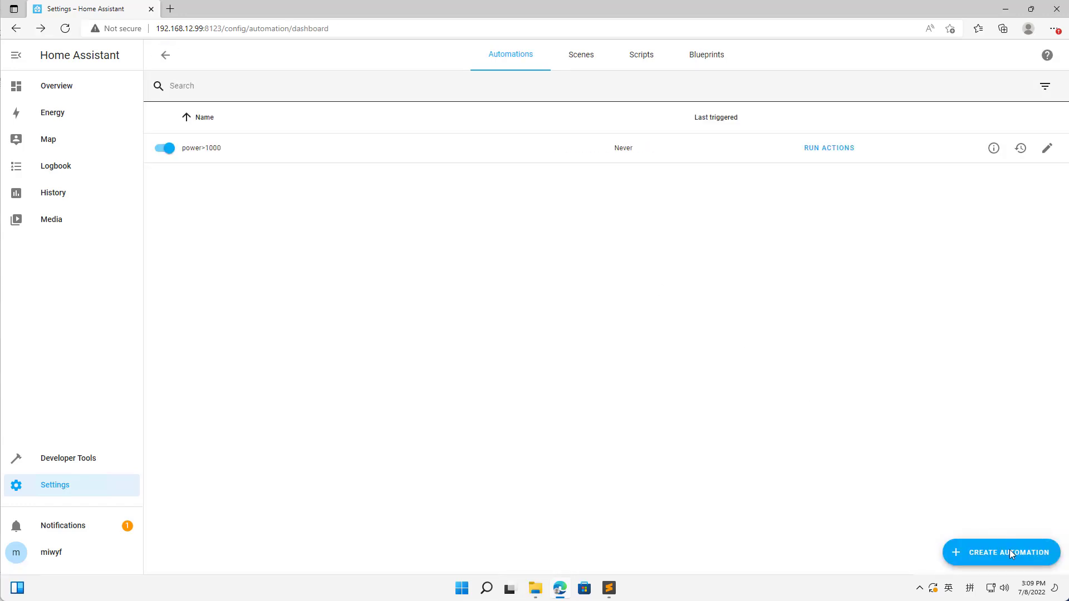
Create a second empty automation and name it power<500.
click(1008, 552)
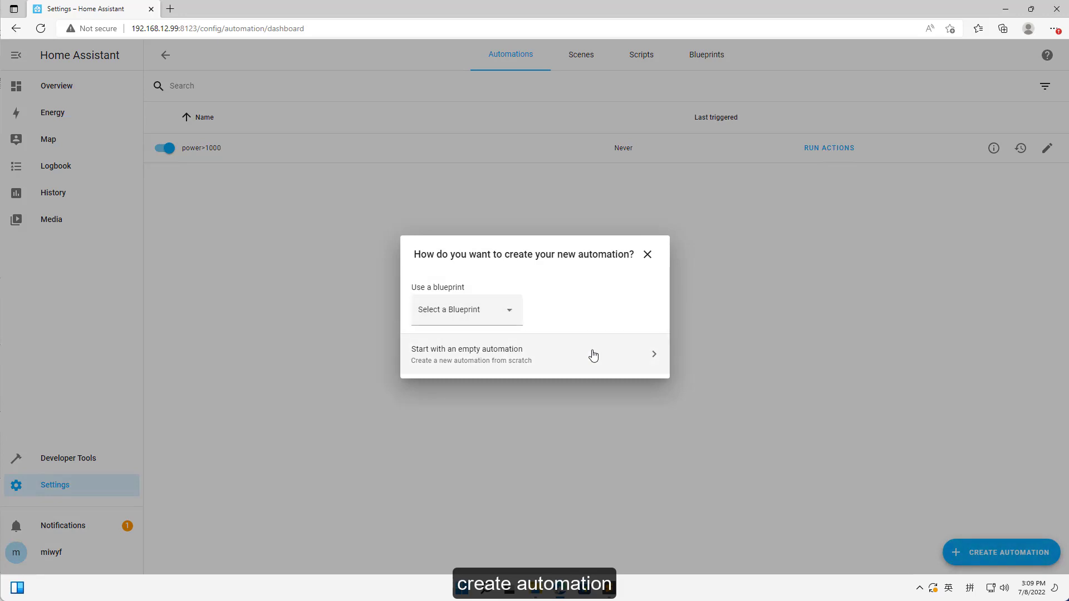
click(466, 354)
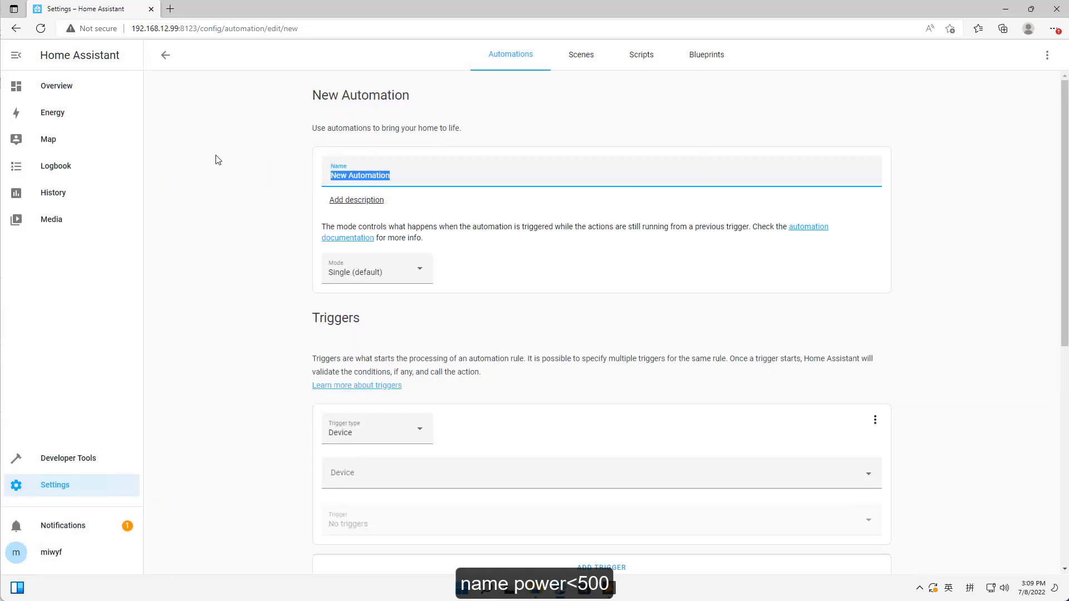
text(po)
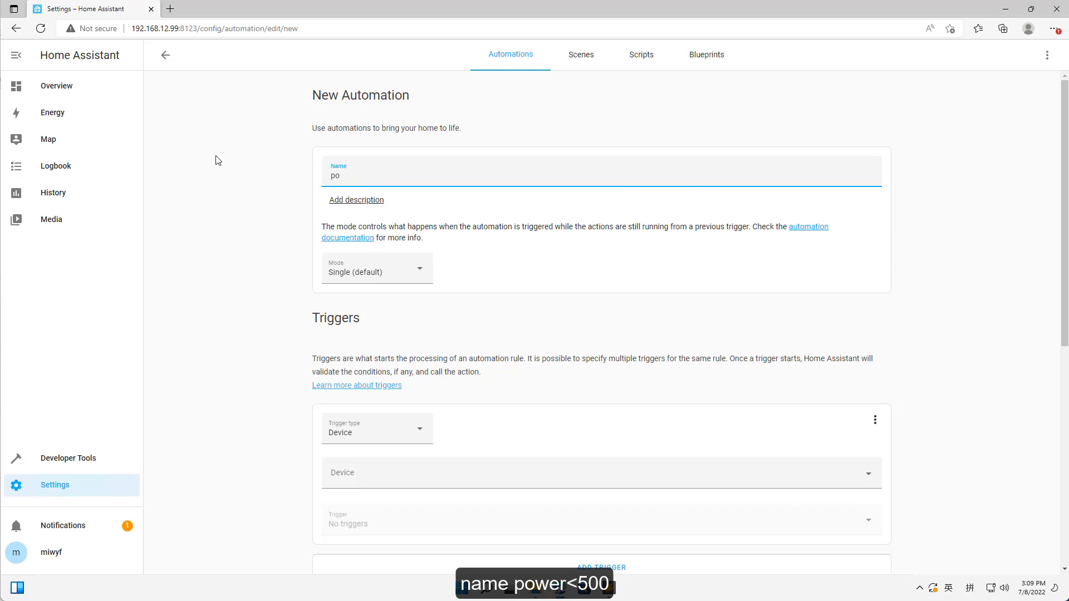
text(wer)
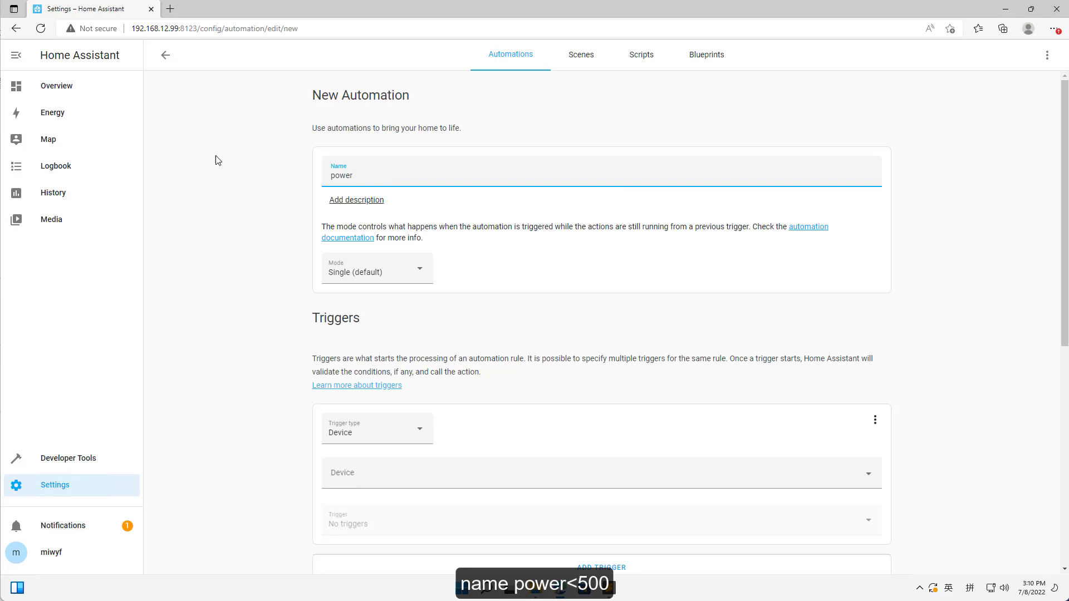
text(<)
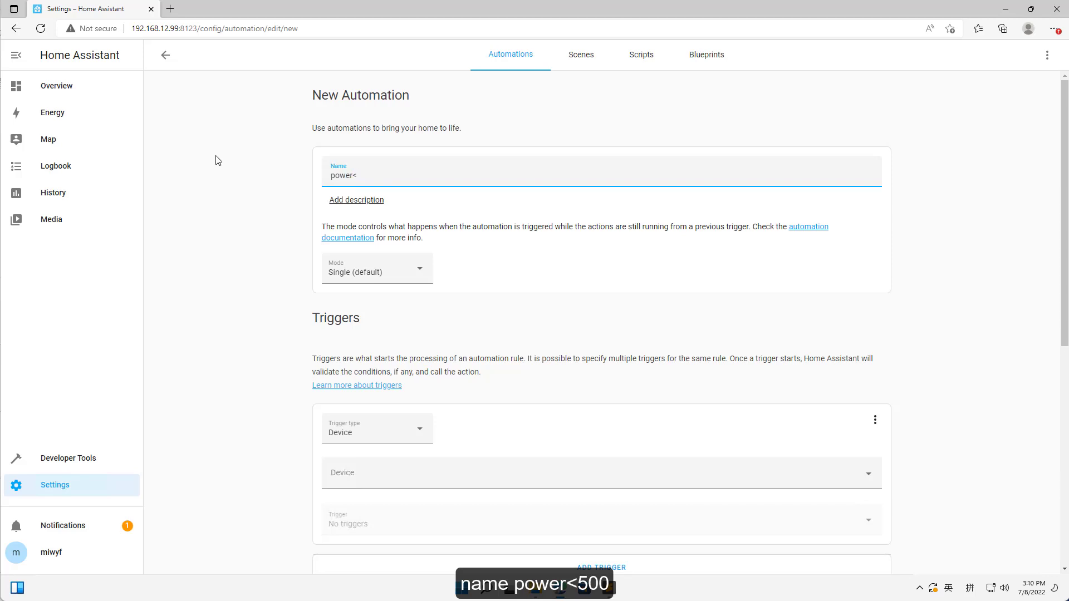
text(500)
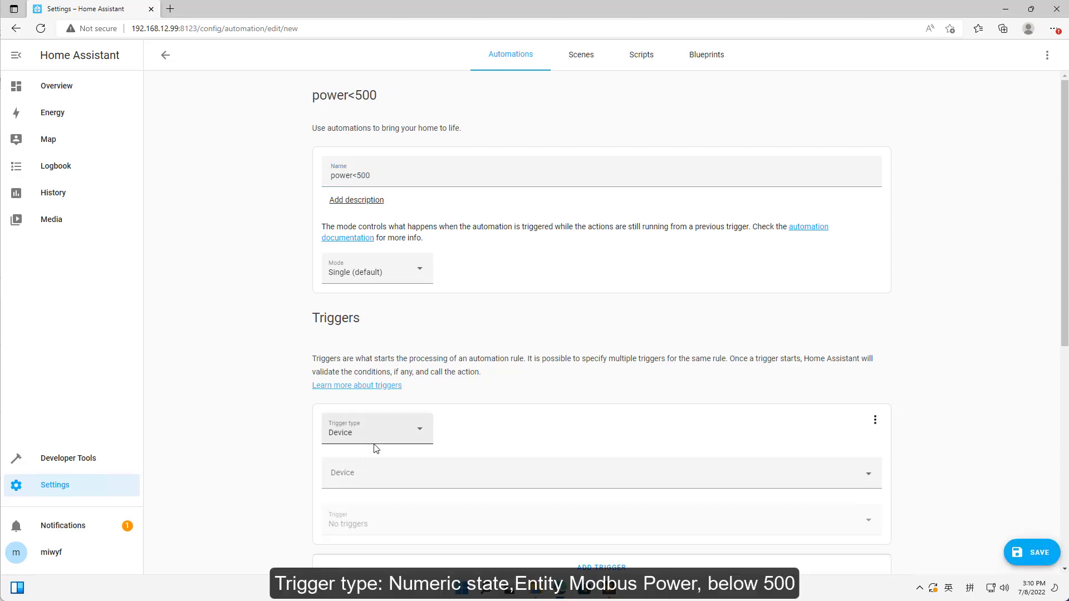
Set a Numeric state trigger on Modbus_Power with Below 500.
click(375, 429)
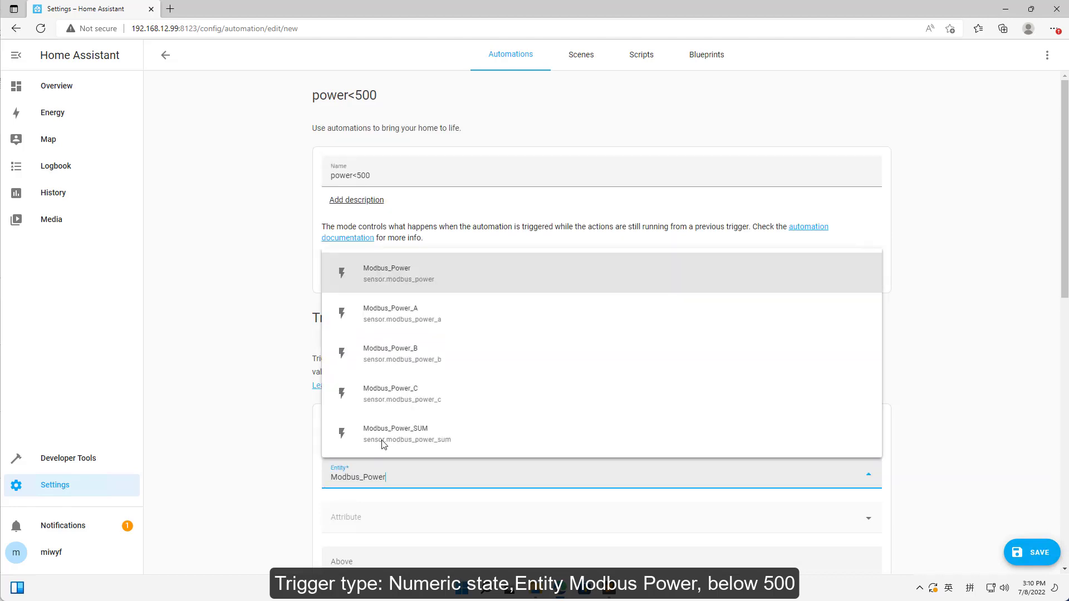
click(398, 274)
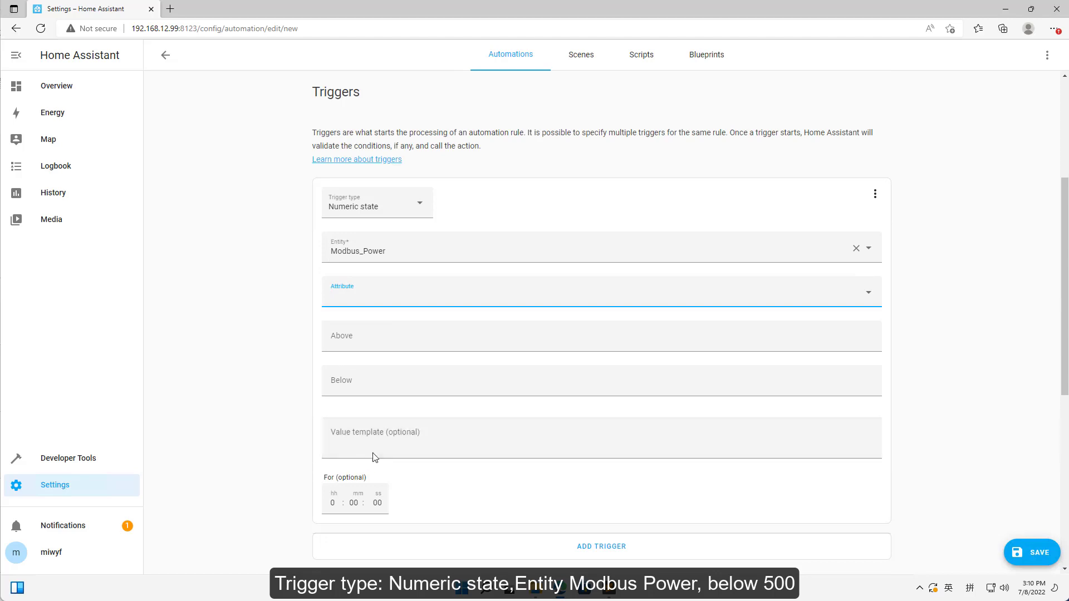
text(500)
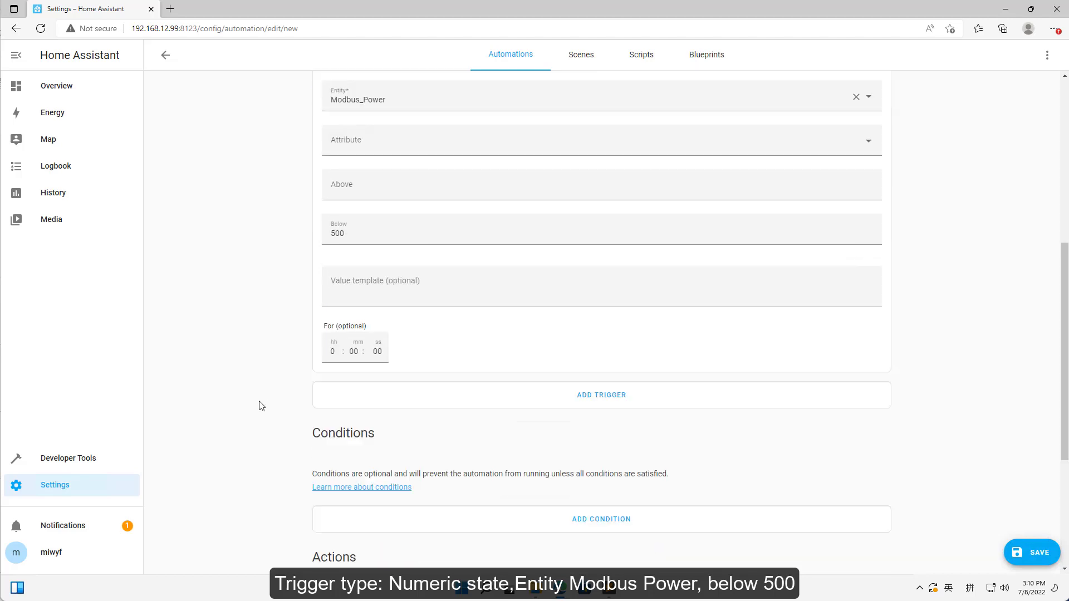
scroll(down, 3)
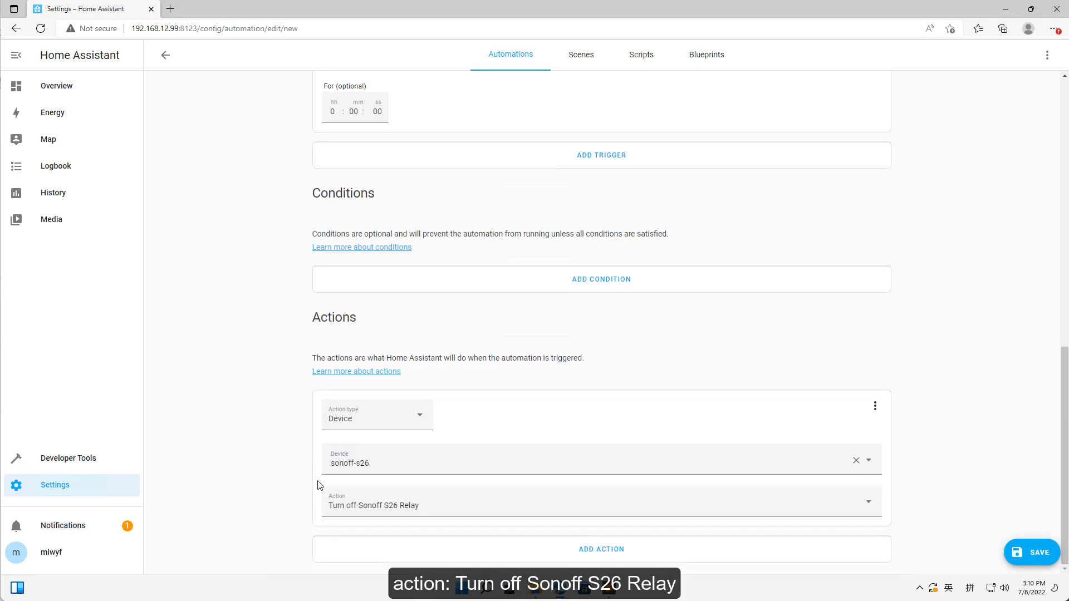
mouse_move(1049, 550)
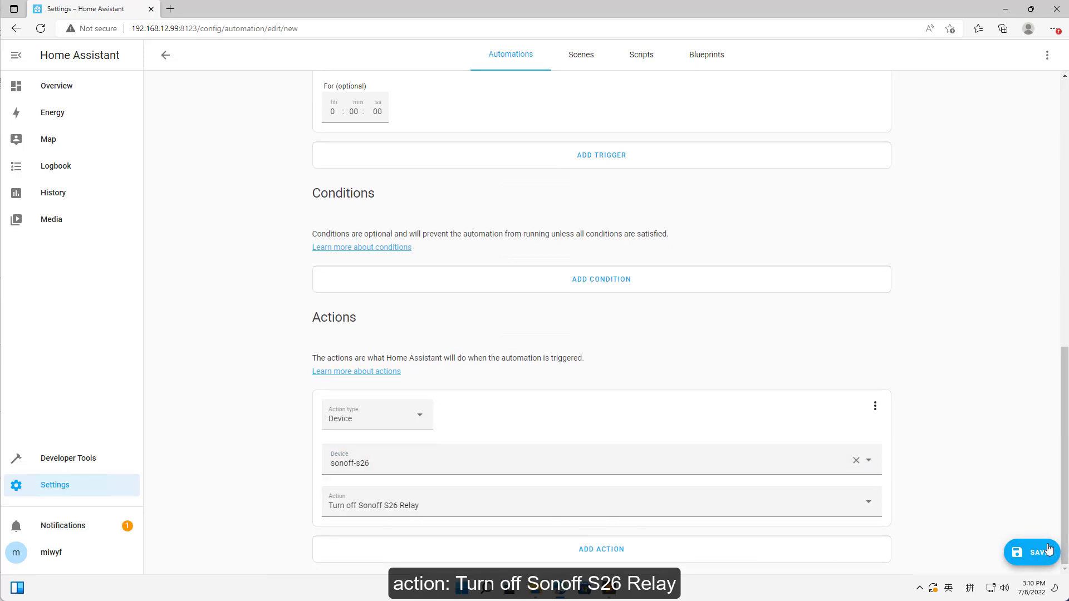
Save power<500 with its 'Turn off Sonoff S26 Relay' action.
click(1032, 552)
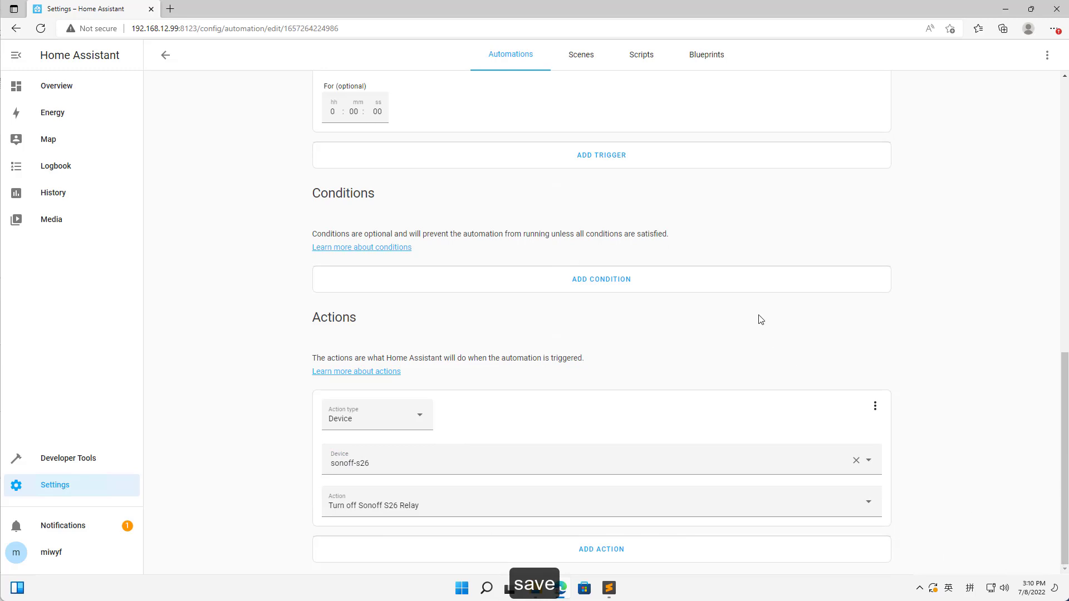